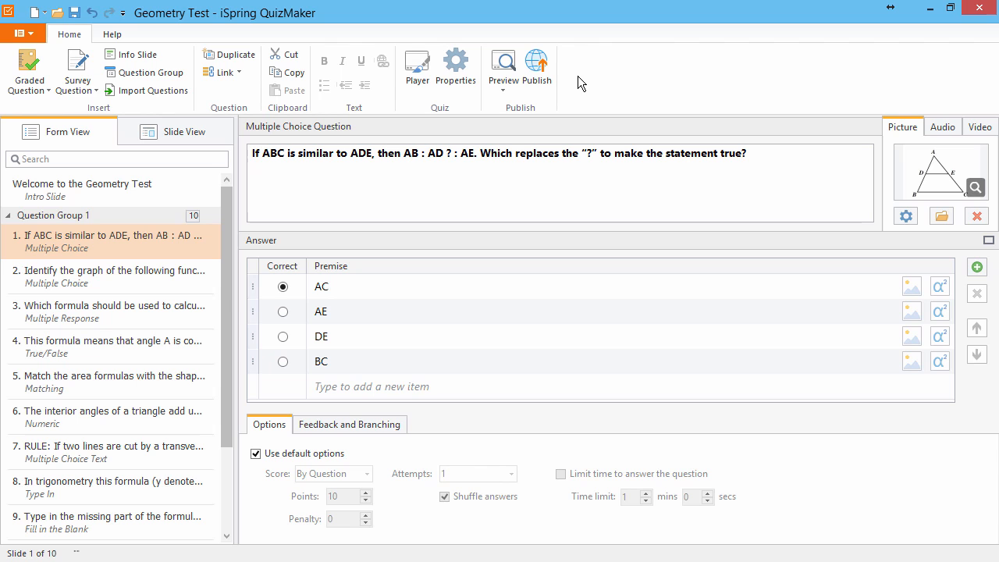
Step: Start publishing the Geometry Test quiz from the Home ribbon
click(537, 69)
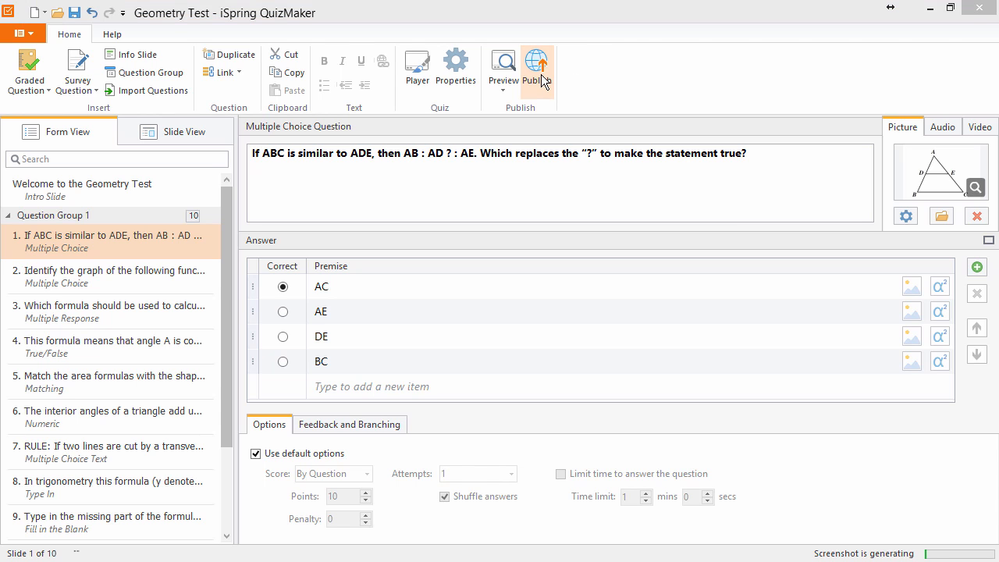
Step: Choose WEB publishing with local folder C:\Users\brian.tarr\Desktop\Quizzes
click(537, 70)
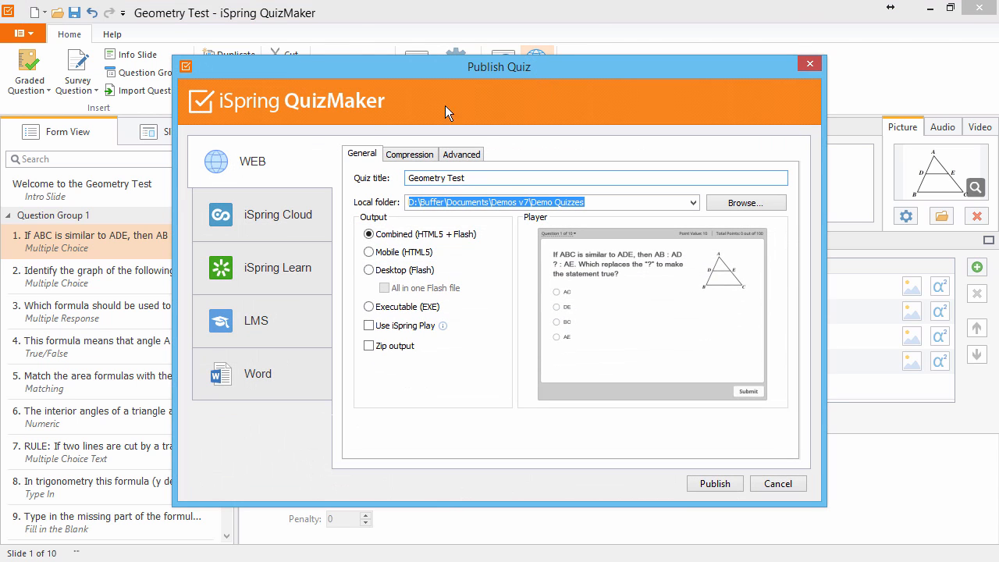
mouse_move(263, 172)
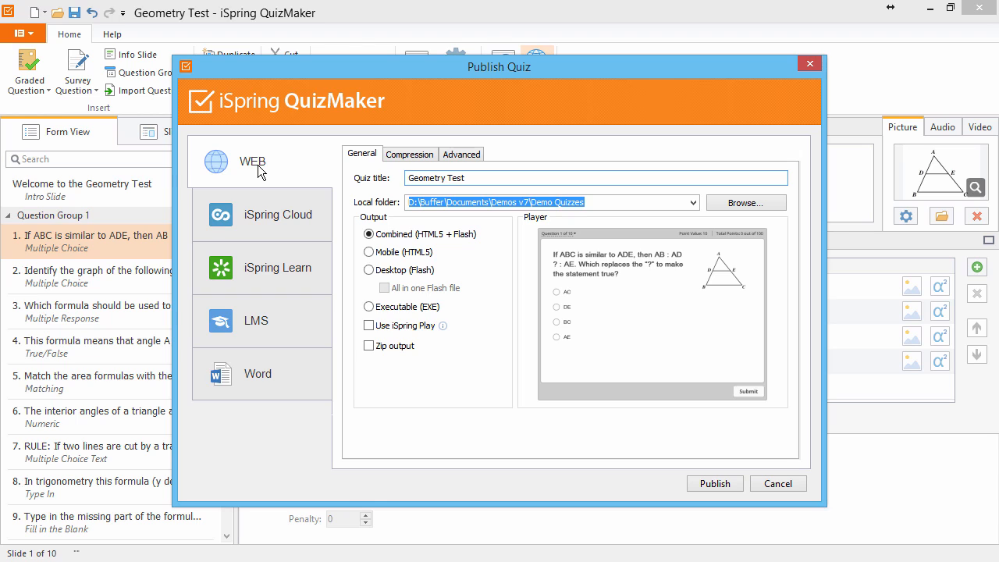
click(481, 178)
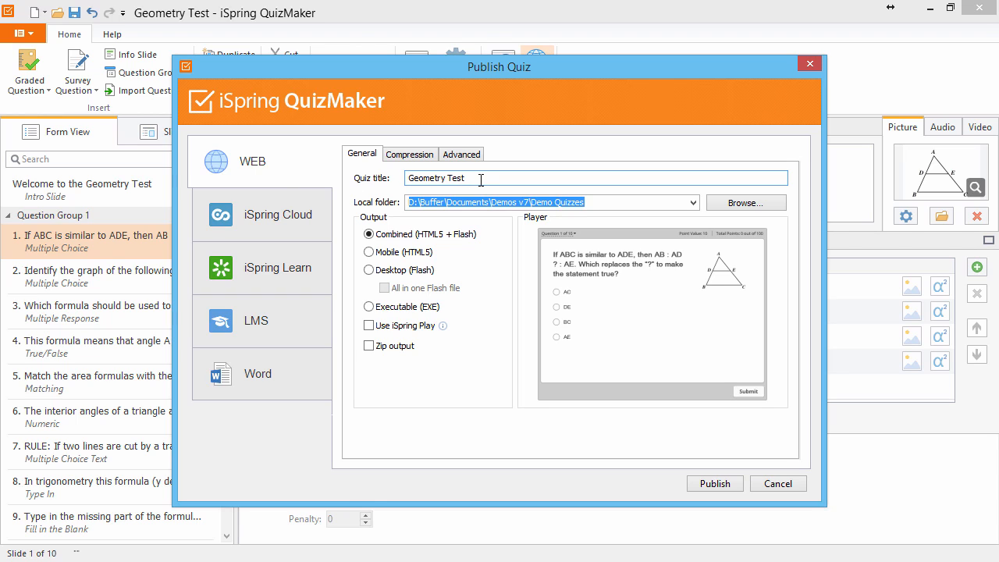
click(546, 203)
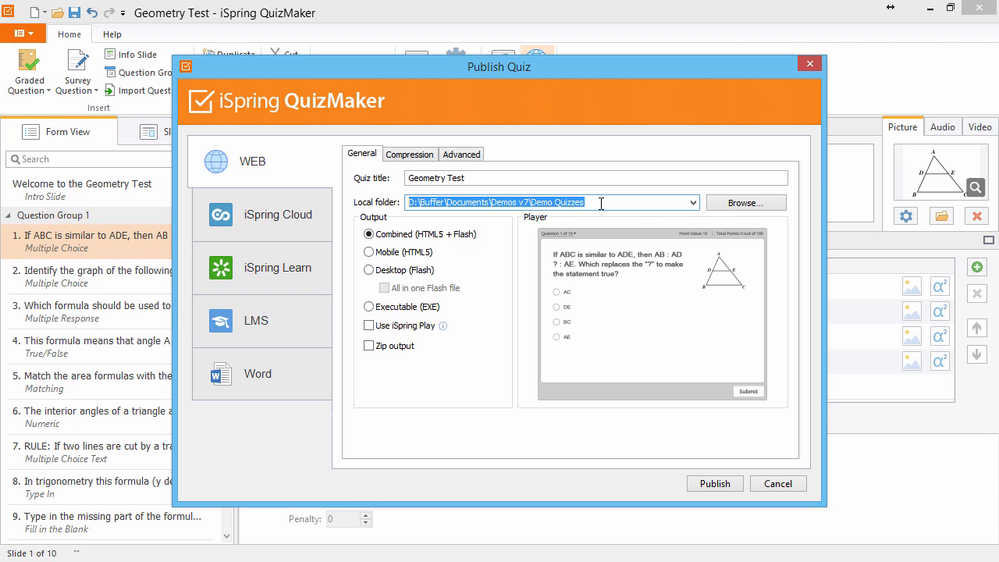
text(C:\Users\brian.tarr\Desktop\Quizzes)
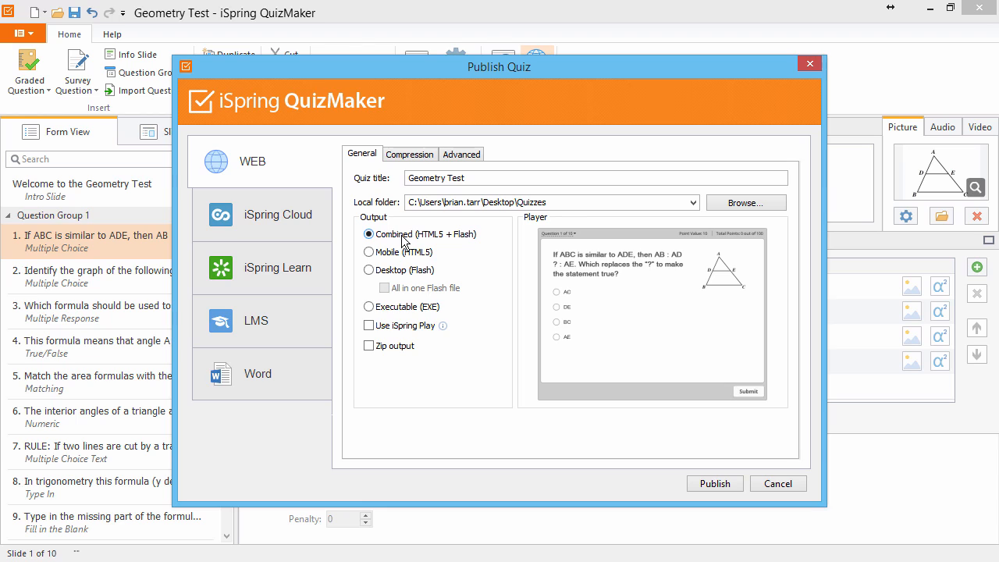
mouse_move(392, 249)
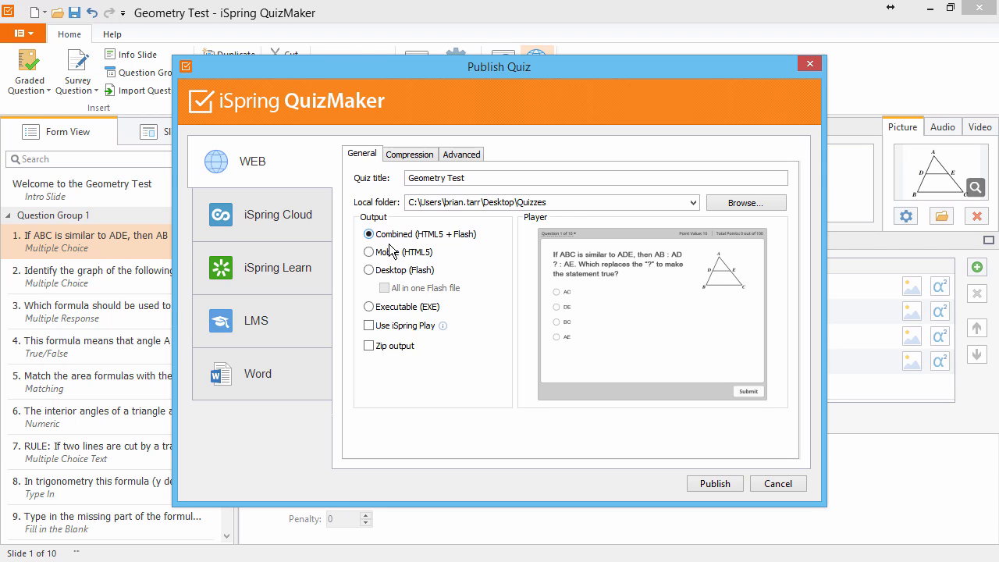
click(369, 253)
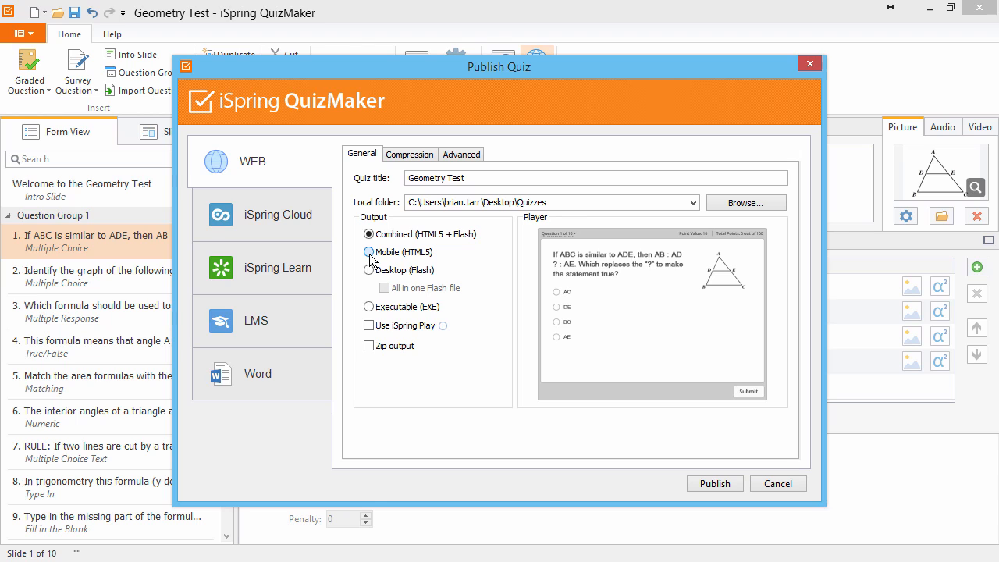
click(369, 253)
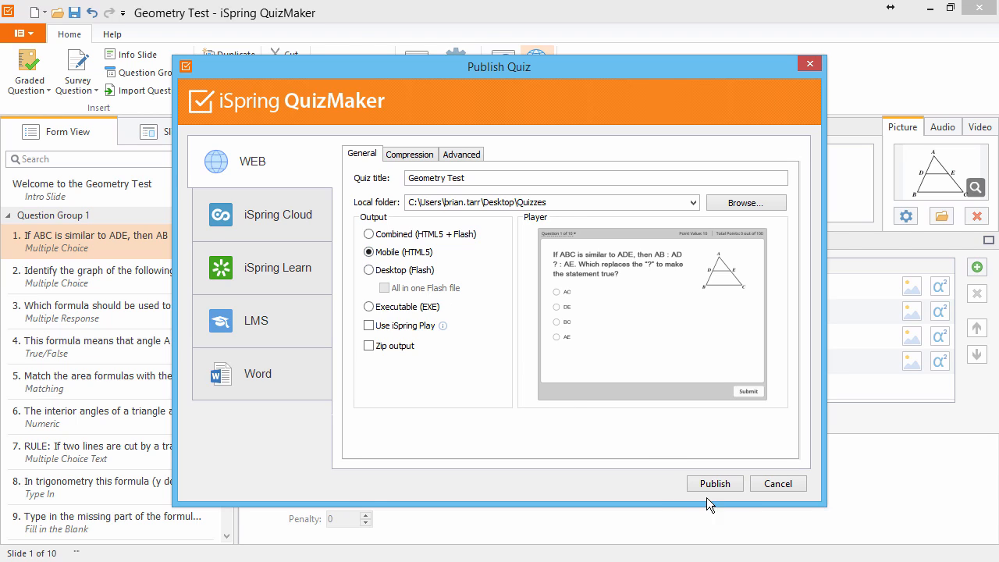
mouse_move(715, 484)
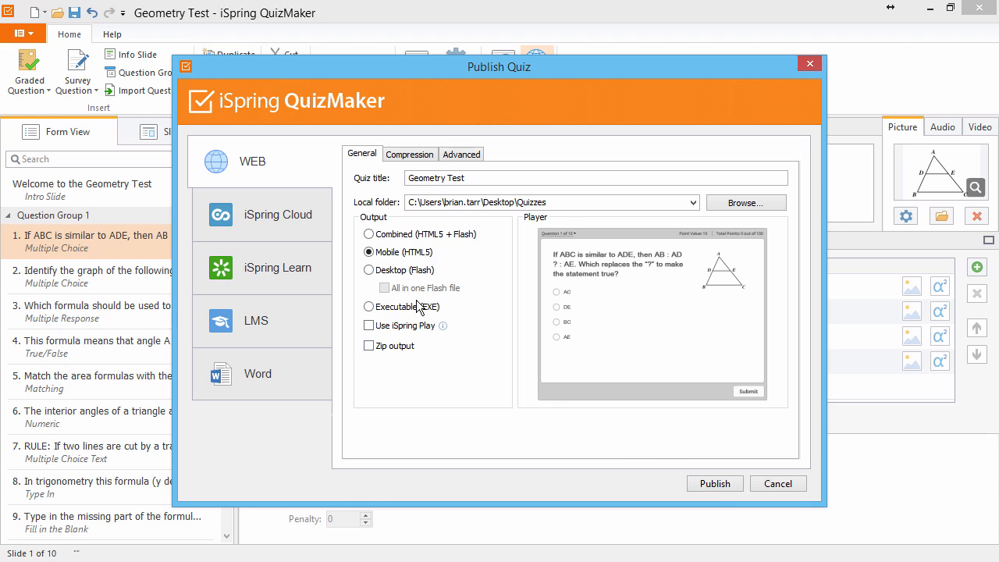
click(369, 251)
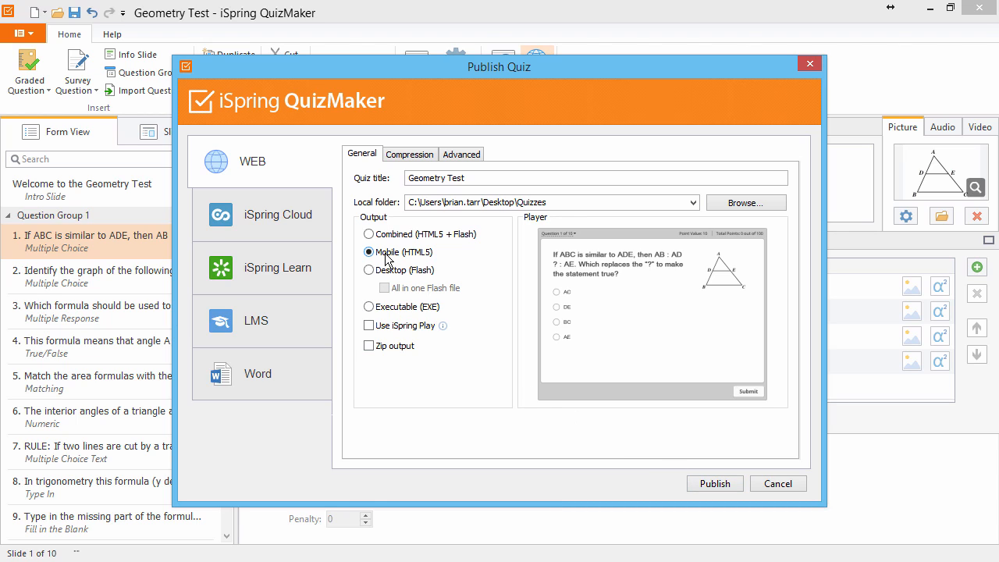
click(369, 269)
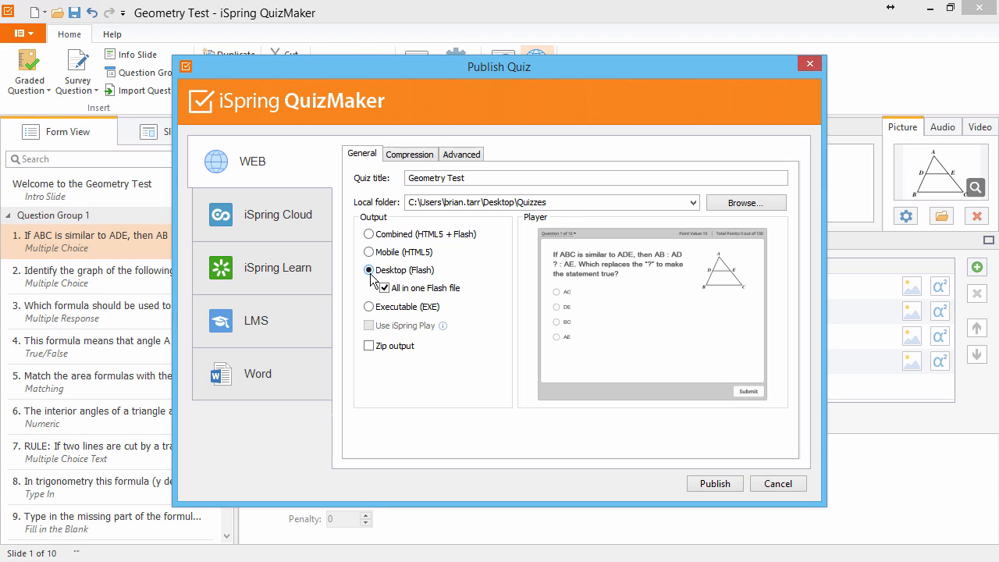
click(384, 288)
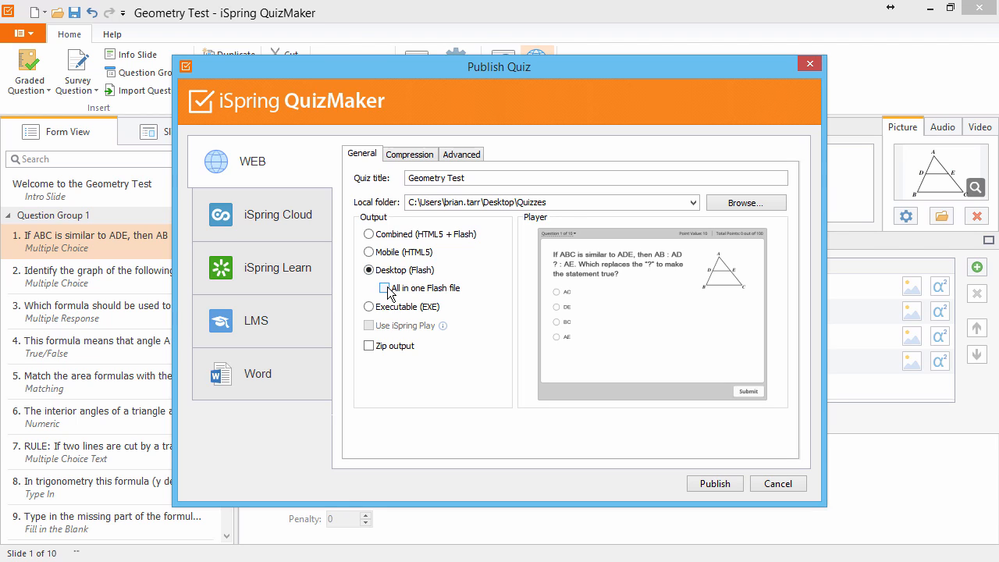
click(384, 287)
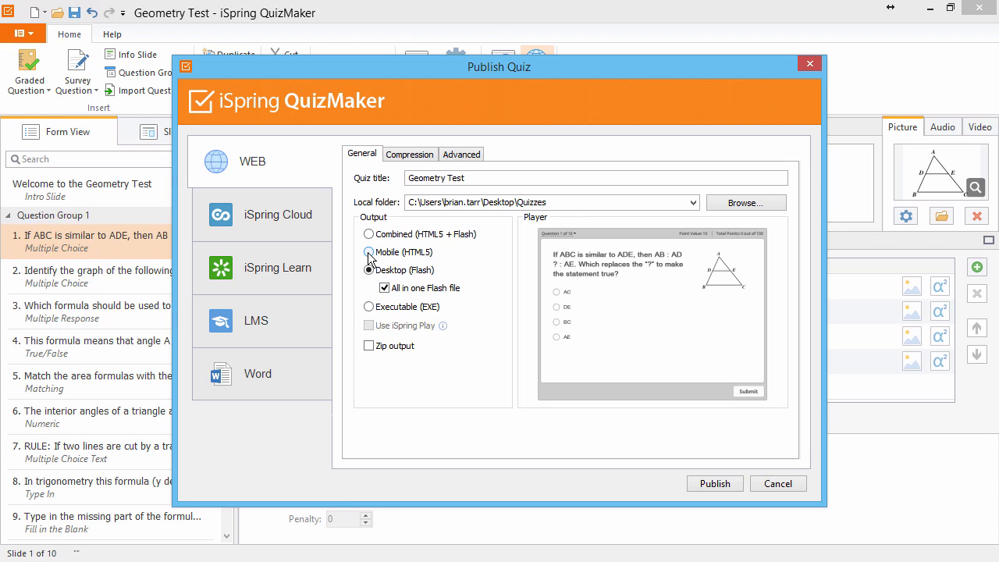
click(368, 251)
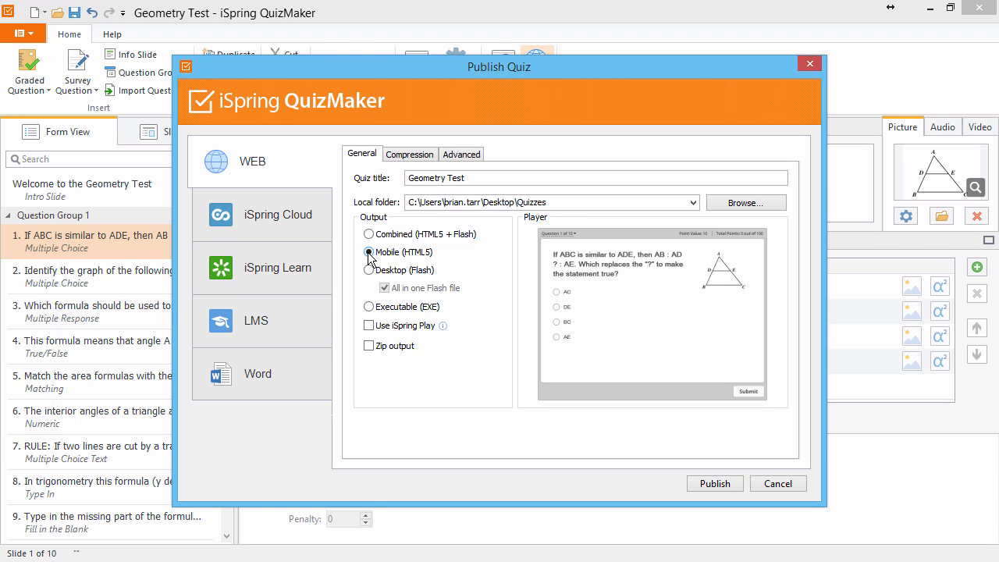
click(368, 234)
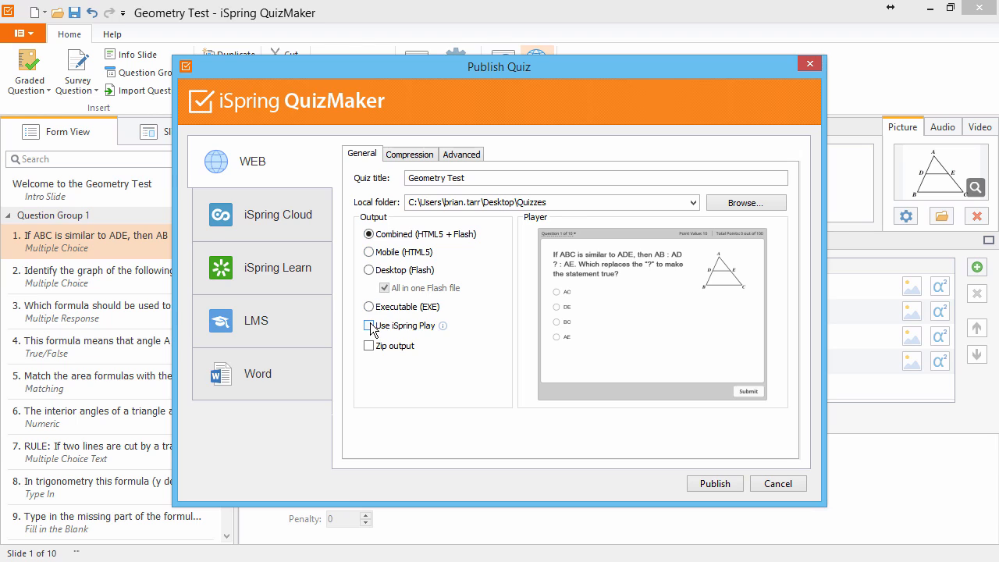
Step: Leave iSpring Play off and choose Executable (EXE) as the web output
click(369, 326)
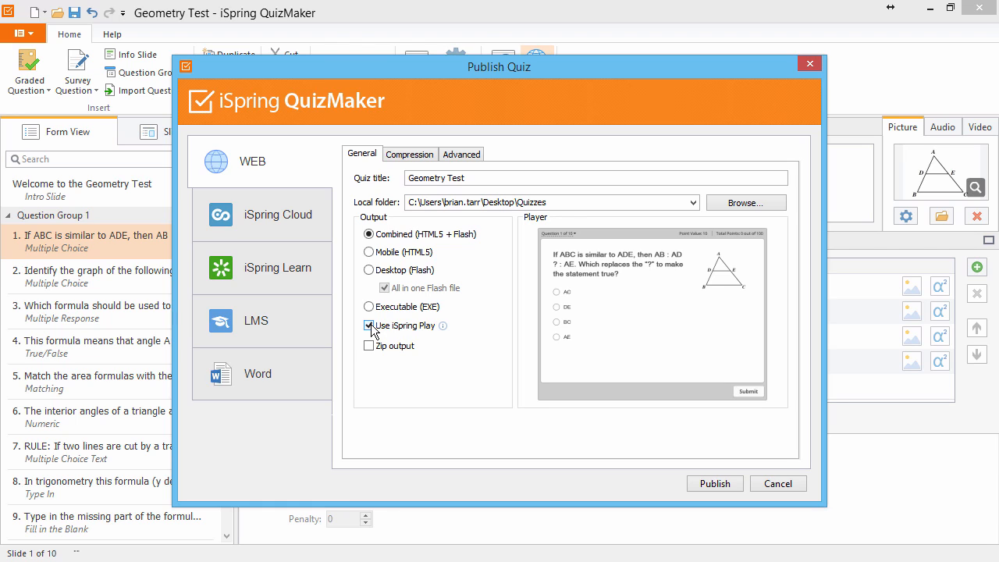
click(369, 326)
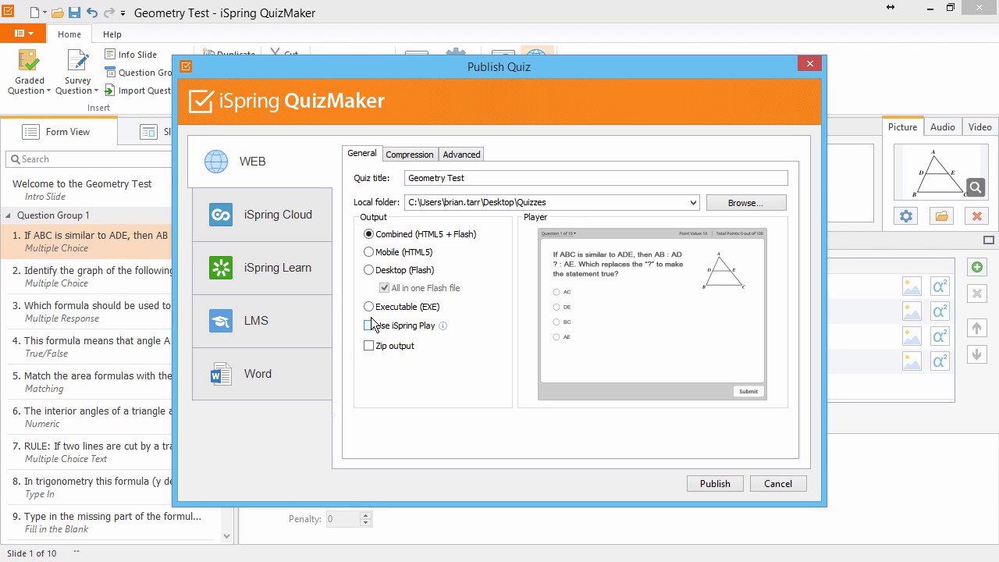
click(368, 306)
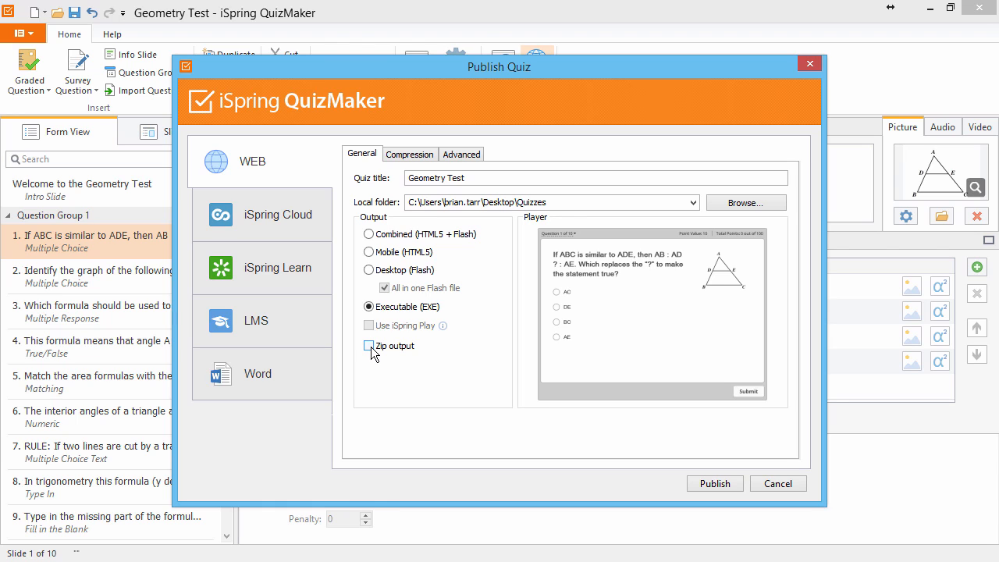
Step: Publish as Mobile (HTML5) with Zip output enabled
click(368, 346)
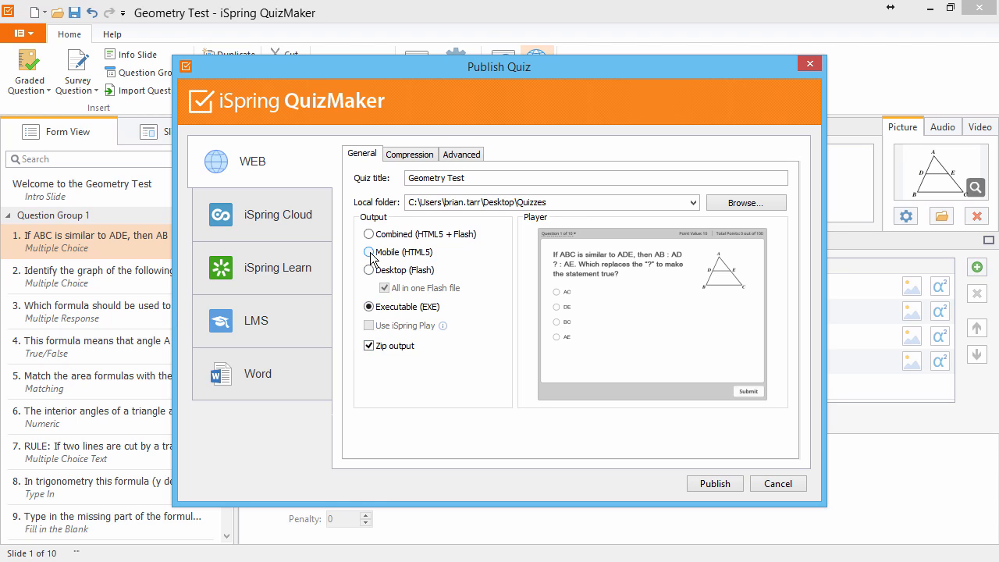
click(368, 252)
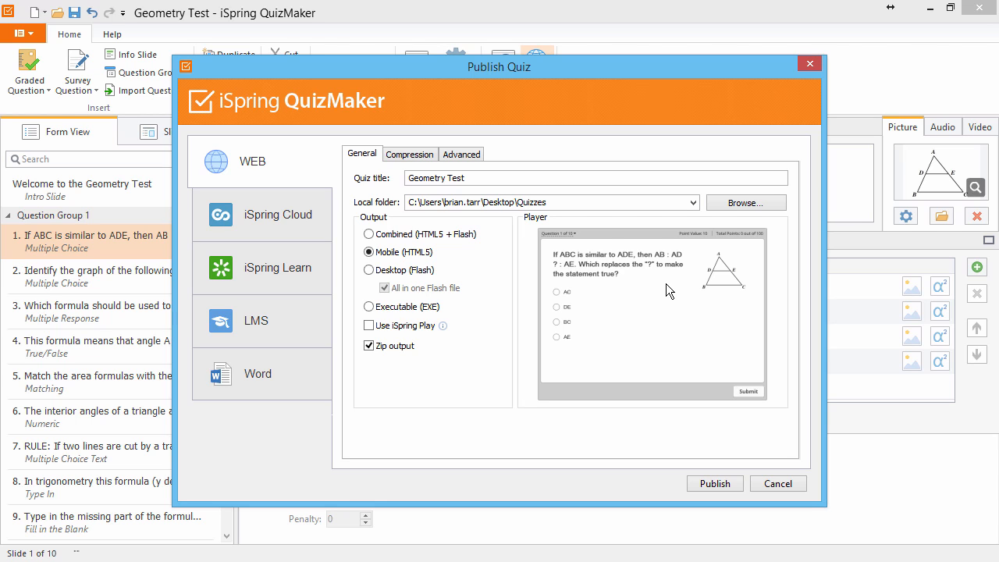
click(777, 484)
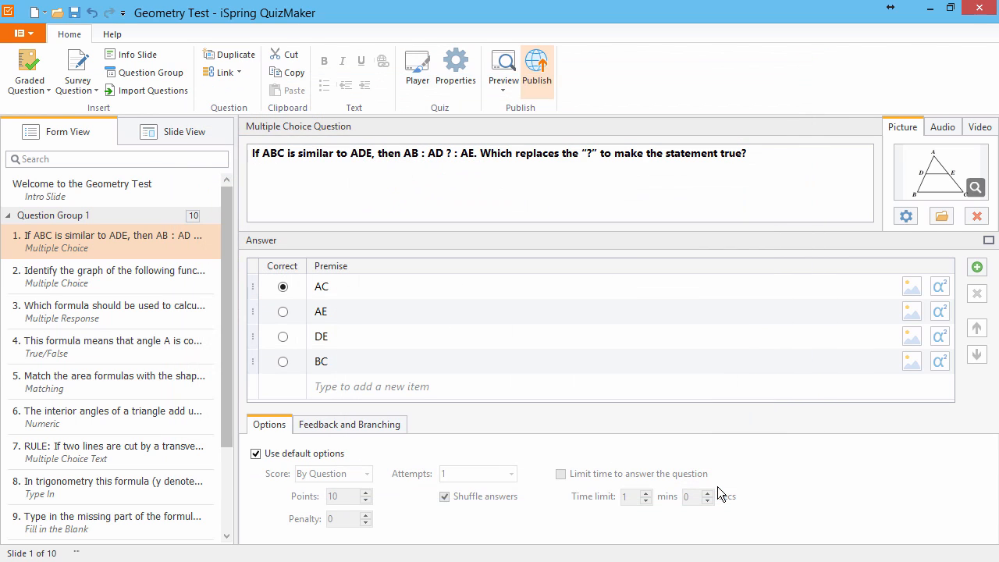
Step: Review the Quiz Preview device choices (Desktop/Tablet/Smartphone), keeping the Desktop view
click(503, 70)
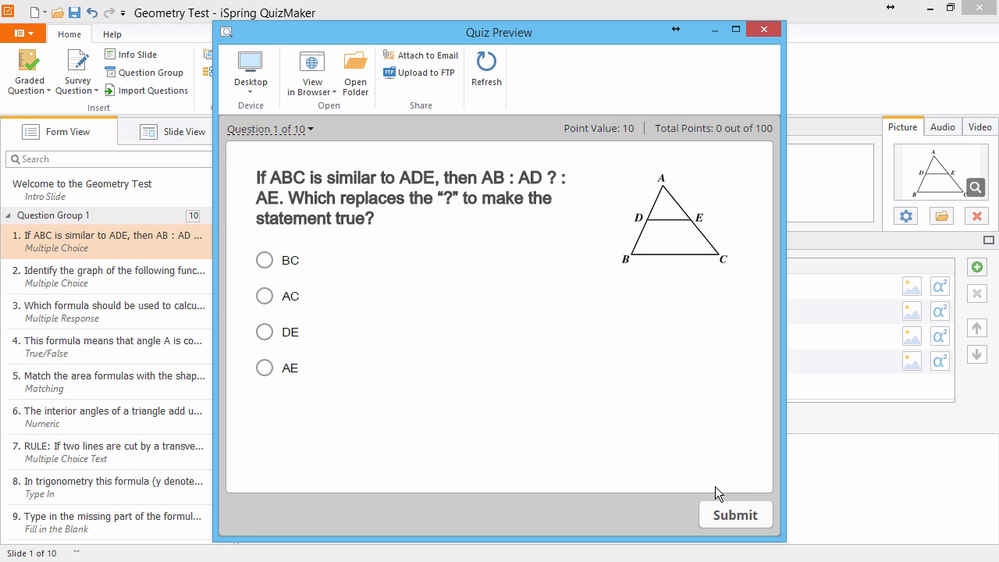
mouse_move(250, 75)
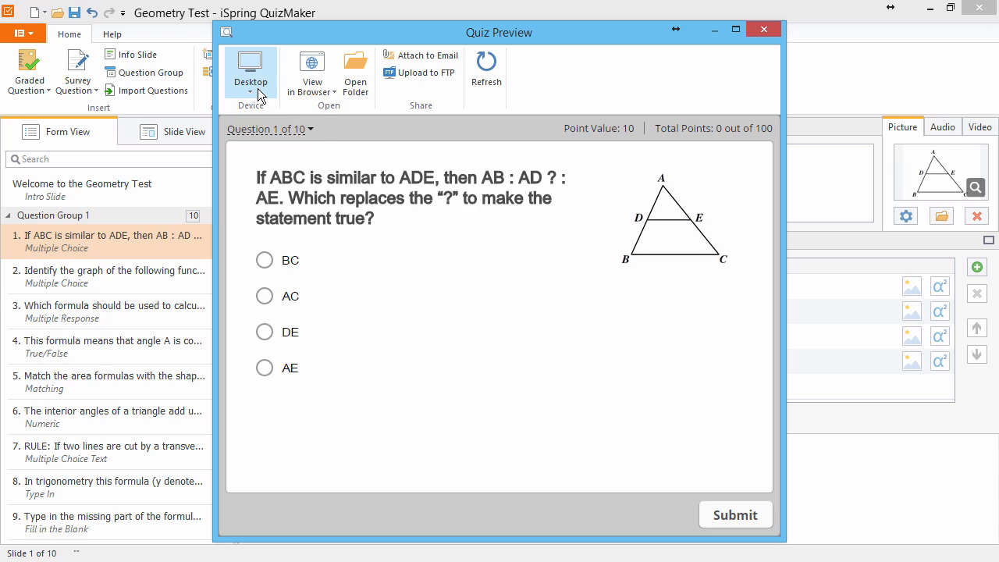
click(250, 75)
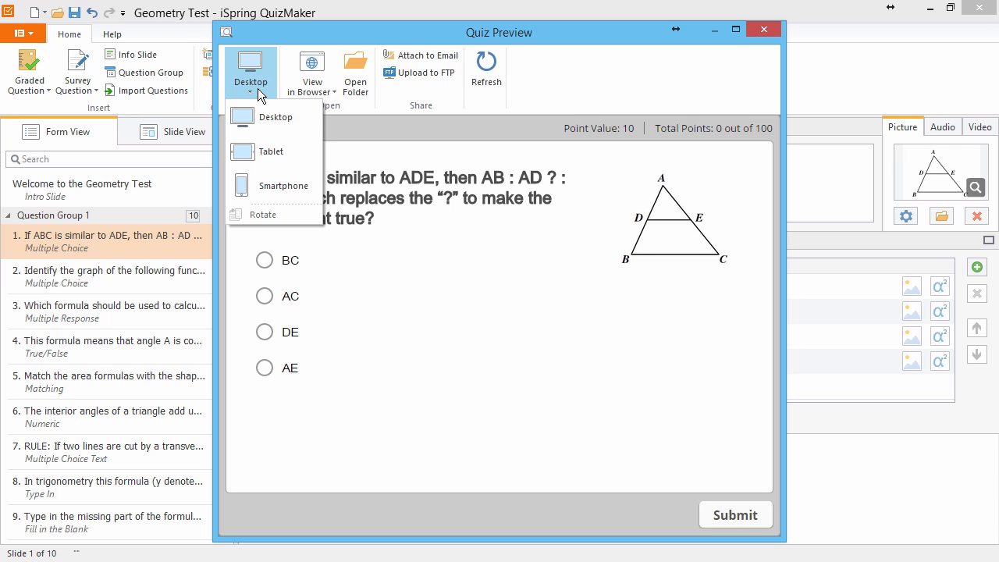
click(311, 75)
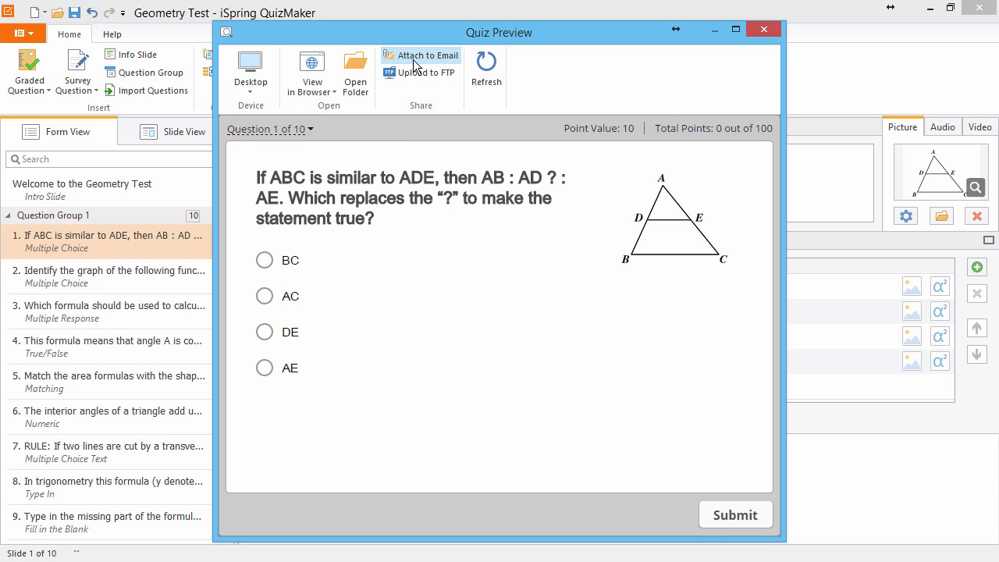
mouse_move(418, 72)
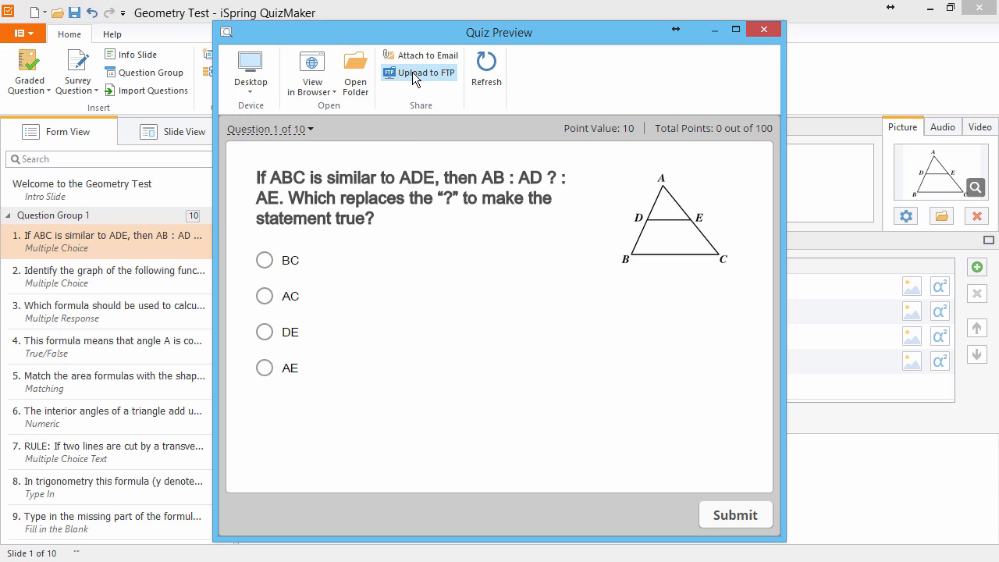
mouse_move(384, 84)
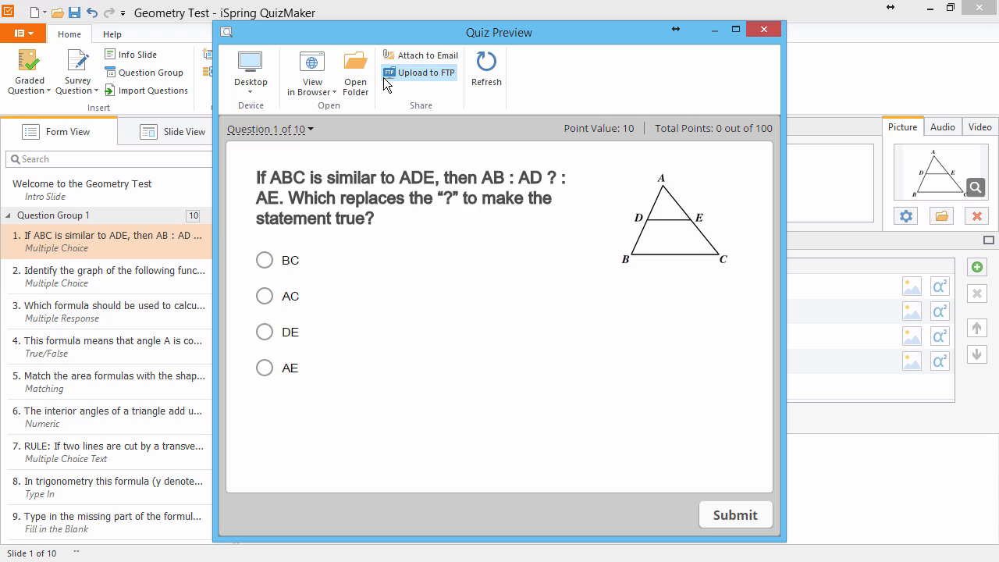